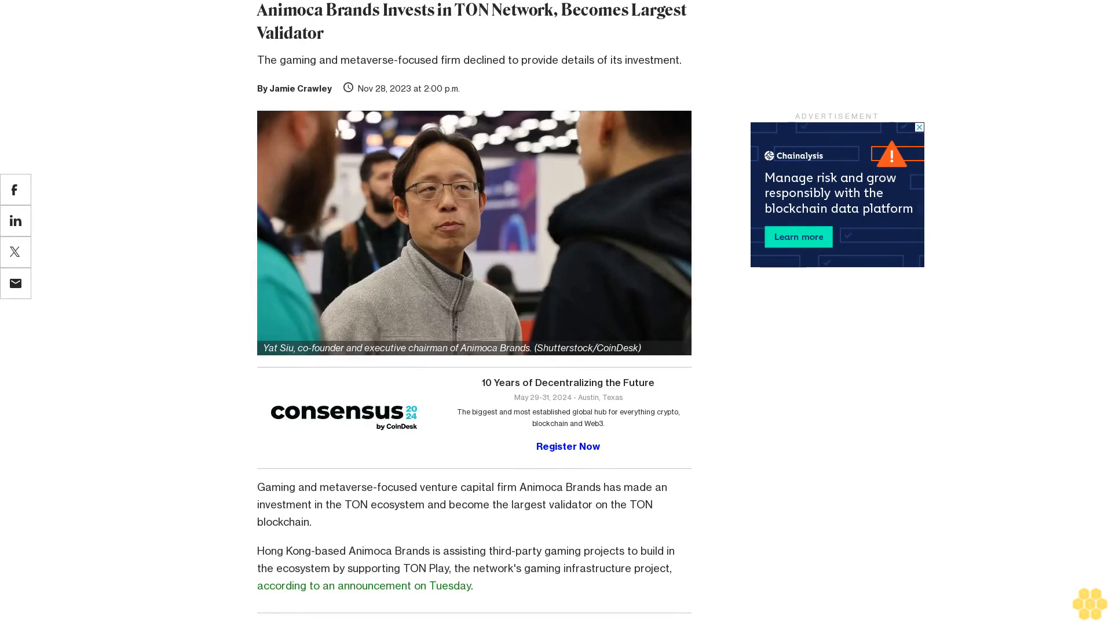
{"action": "scroll", "scroll_direction": "down", "scroll_amount": 3}
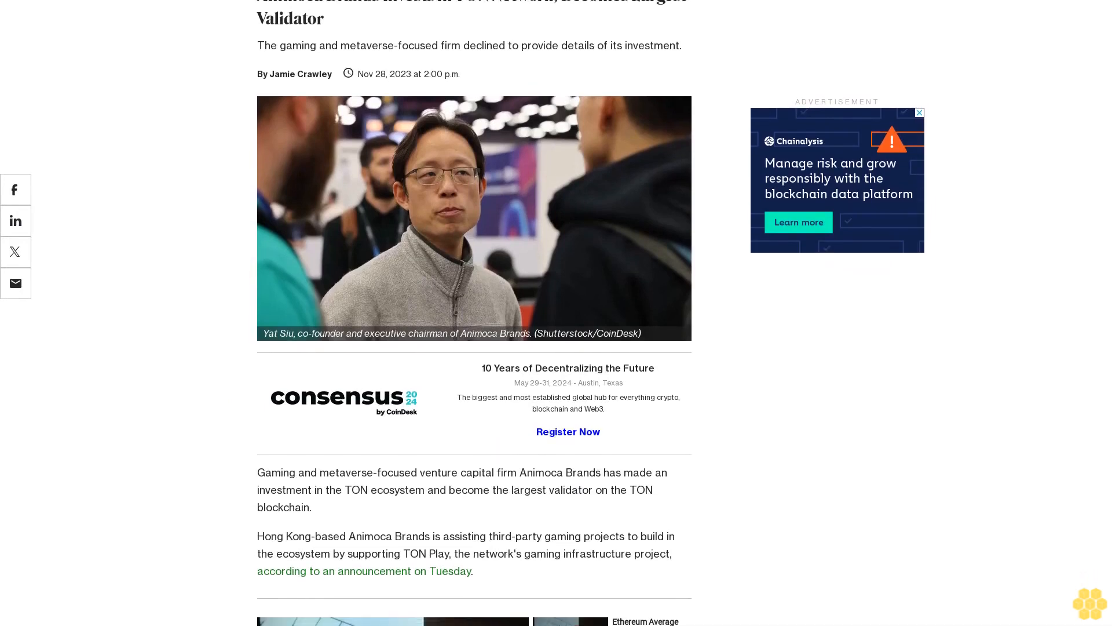
{"action": "scroll", "scroll_direction": "down", "scroll_amount": 3}
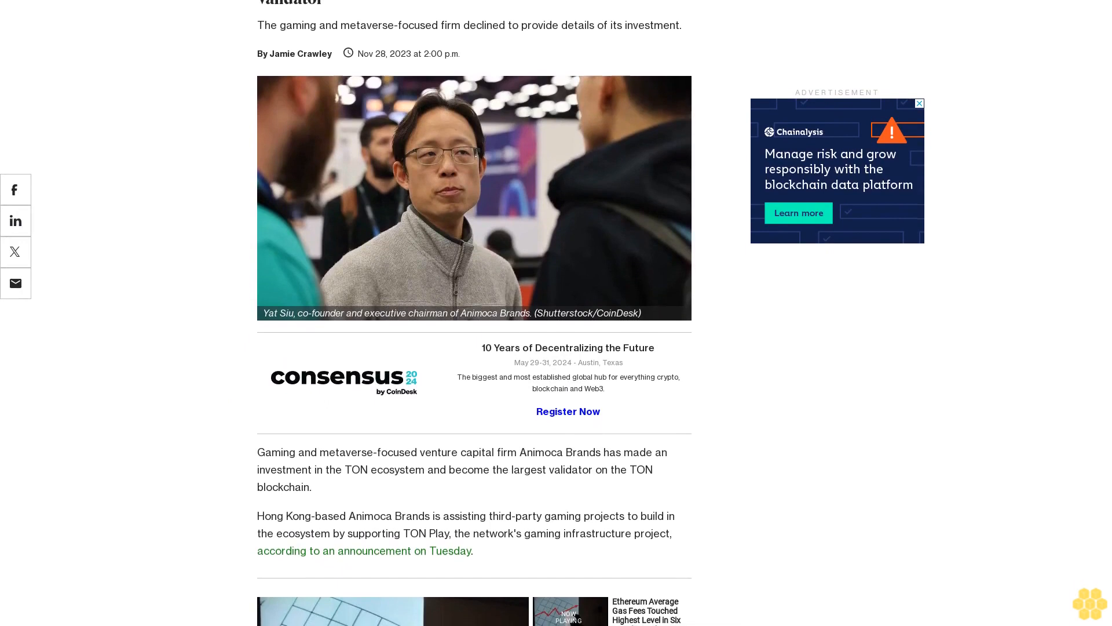
{"action": "scroll", "scroll_direction": "down", "scroll_amount": 3}
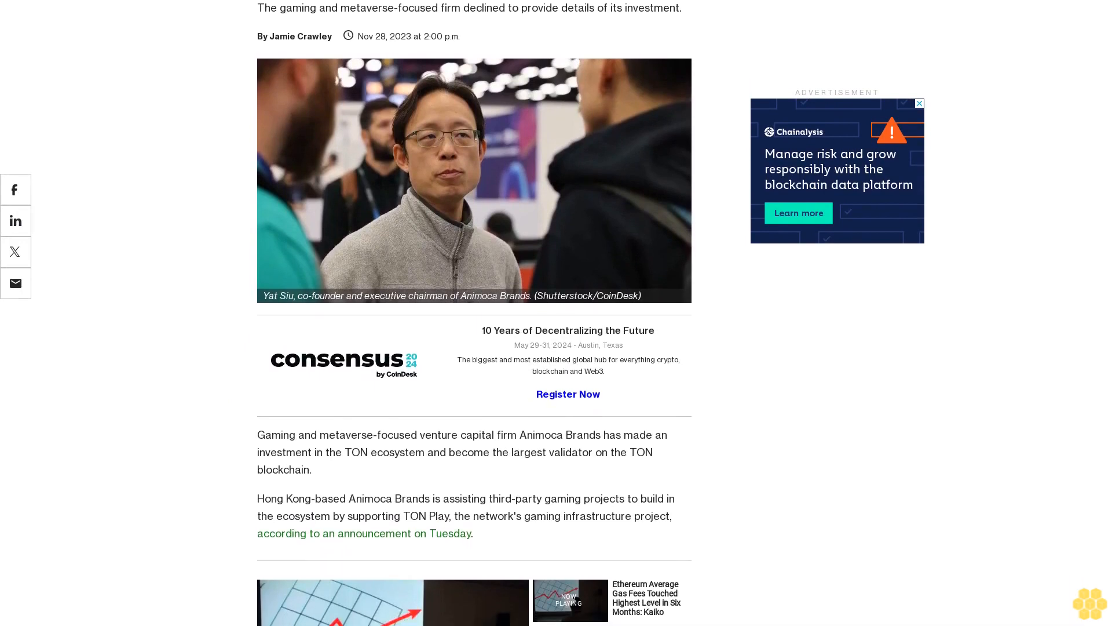
{"action": "scroll", "scroll_direction": "down", "scroll_amount": 3}
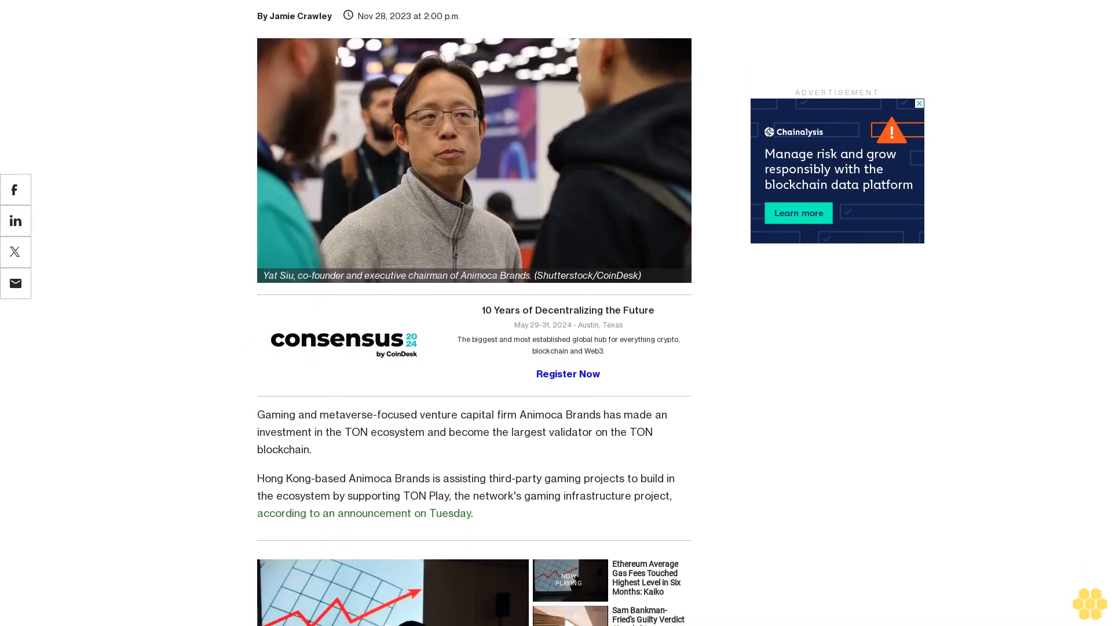
{"action": "scroll", "scroll_direction": "down", "scroll_amount": 3}
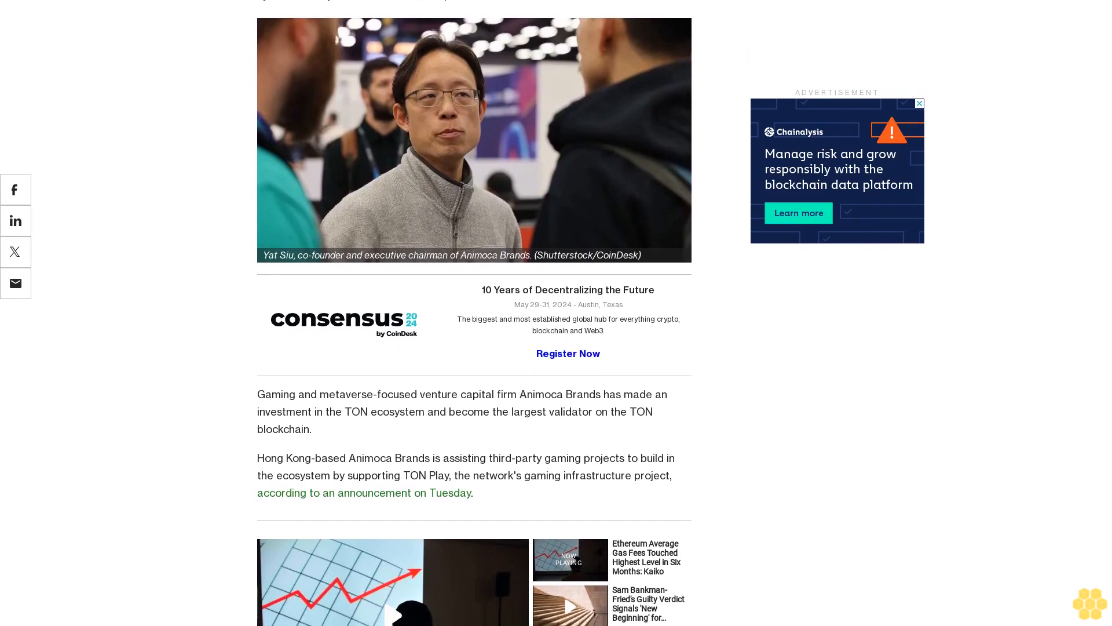
{"action": "scroll", "scroll_direction": "down", "scroll_amount": 3}
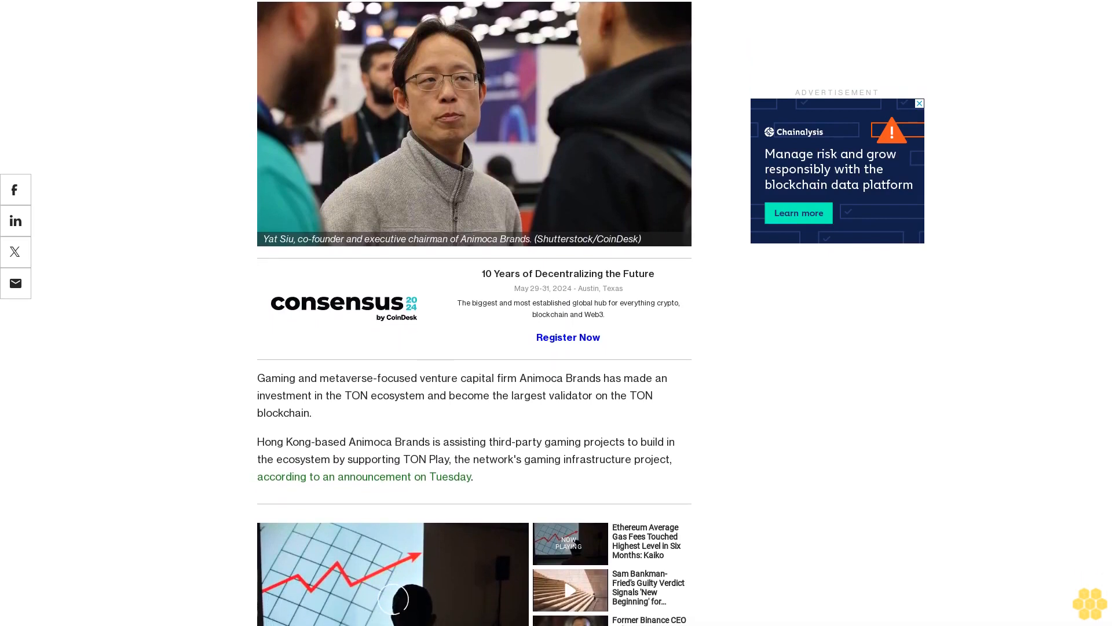
{"action": "scroll", "scroll_direction": "down", "scroll_amount": 3}
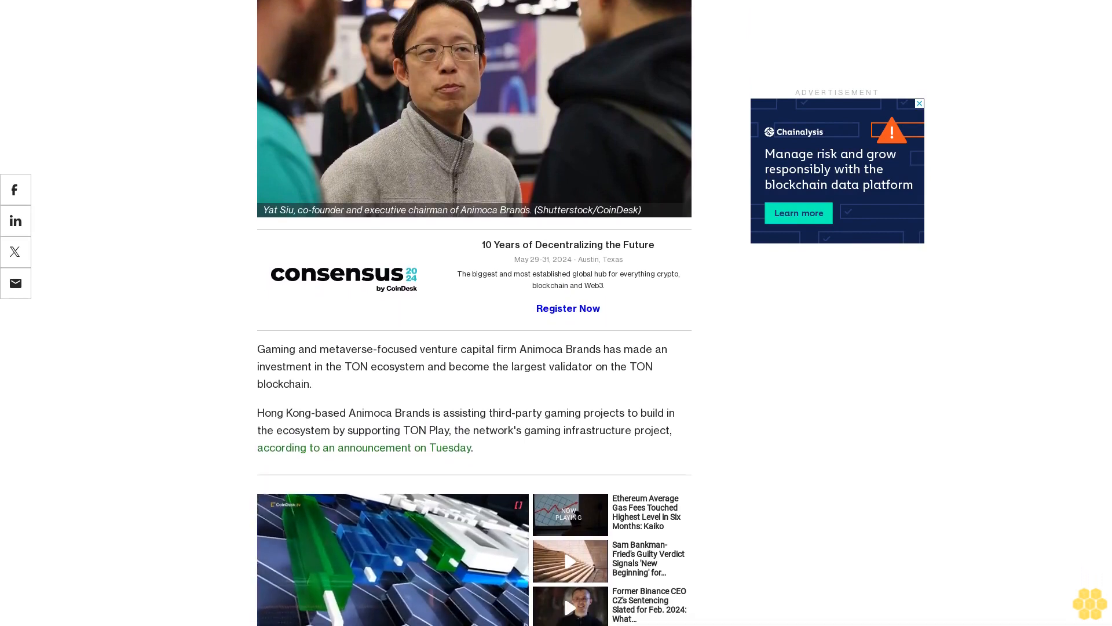
{"action": "scroll", "scroll_direction": "down", "scroll_amount": 3}
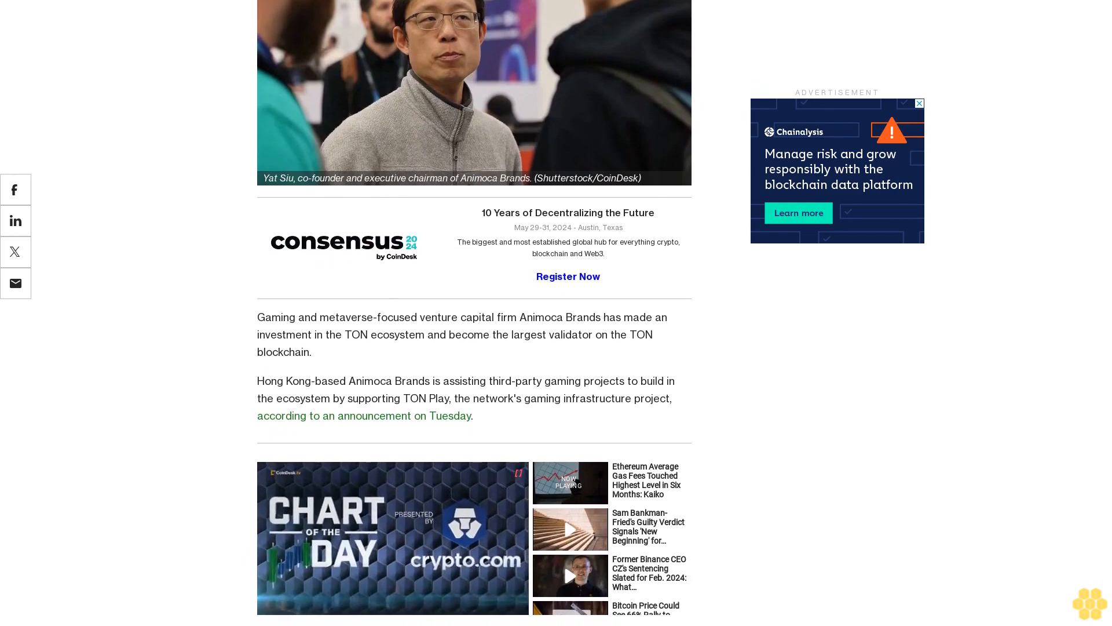
{"action": "scroll", "scroll_direction": "down", "scroll_amount": 3}
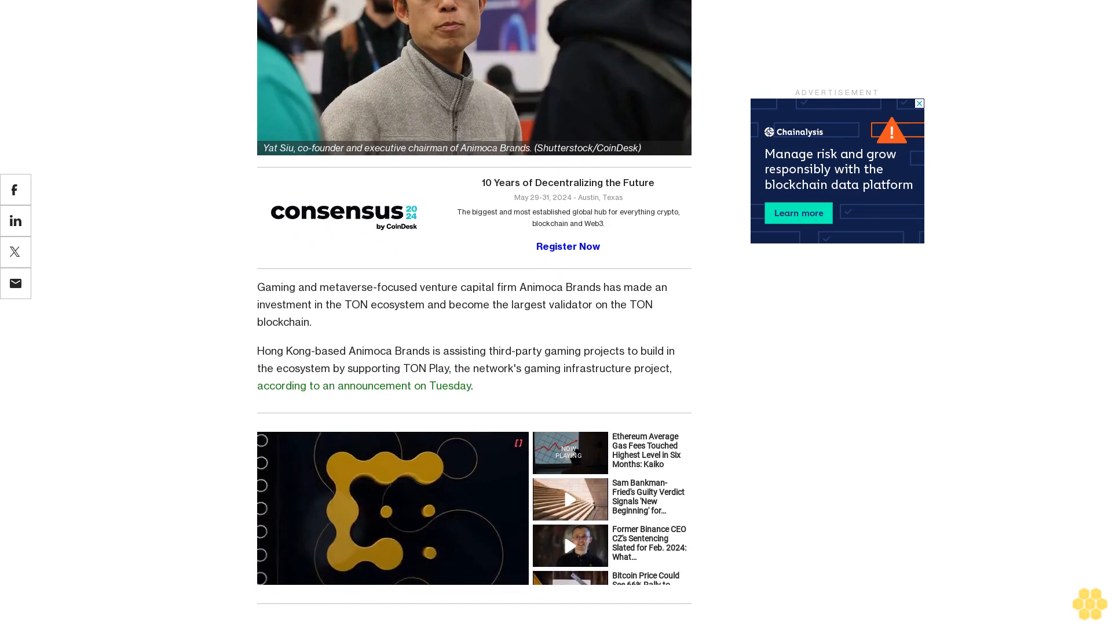
{"action": "scroll", "scroll_direction": "down", "scroll_amount": 3}
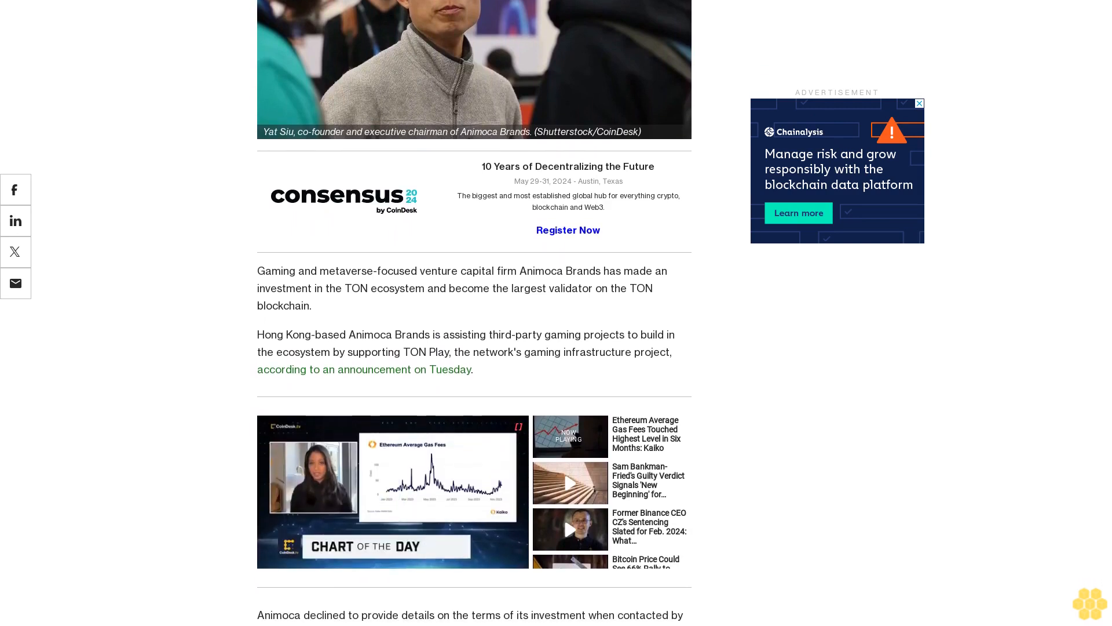
{"action": "scroll", "scroll_direction": "down", "scroll_amount": 3}
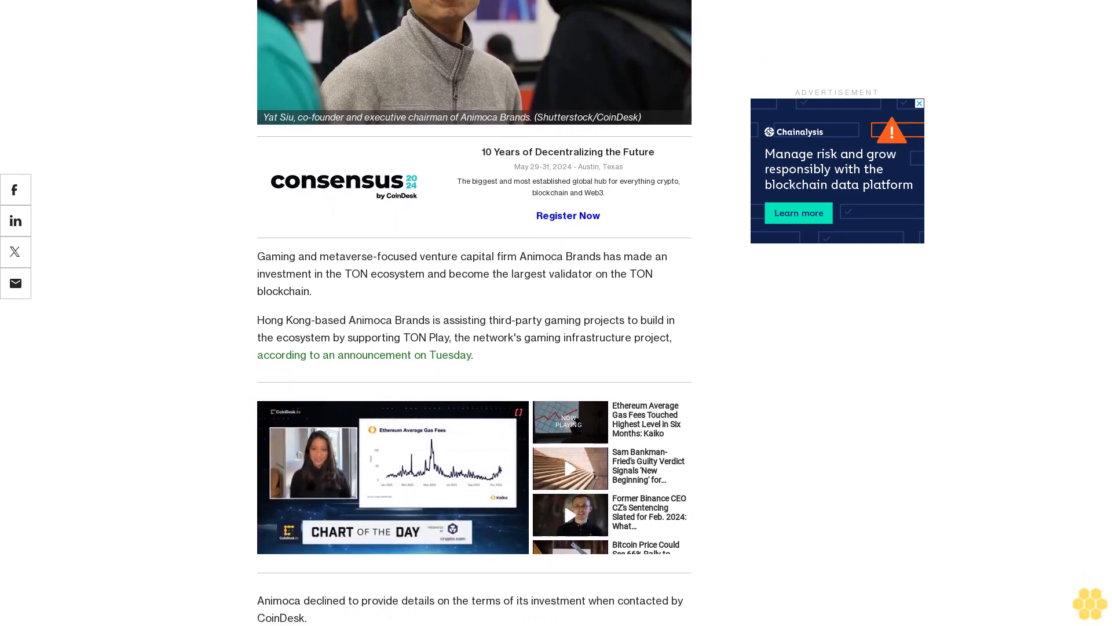
{"action": "scroll", "scroll_direction": "down", "scroll_amount": 3}
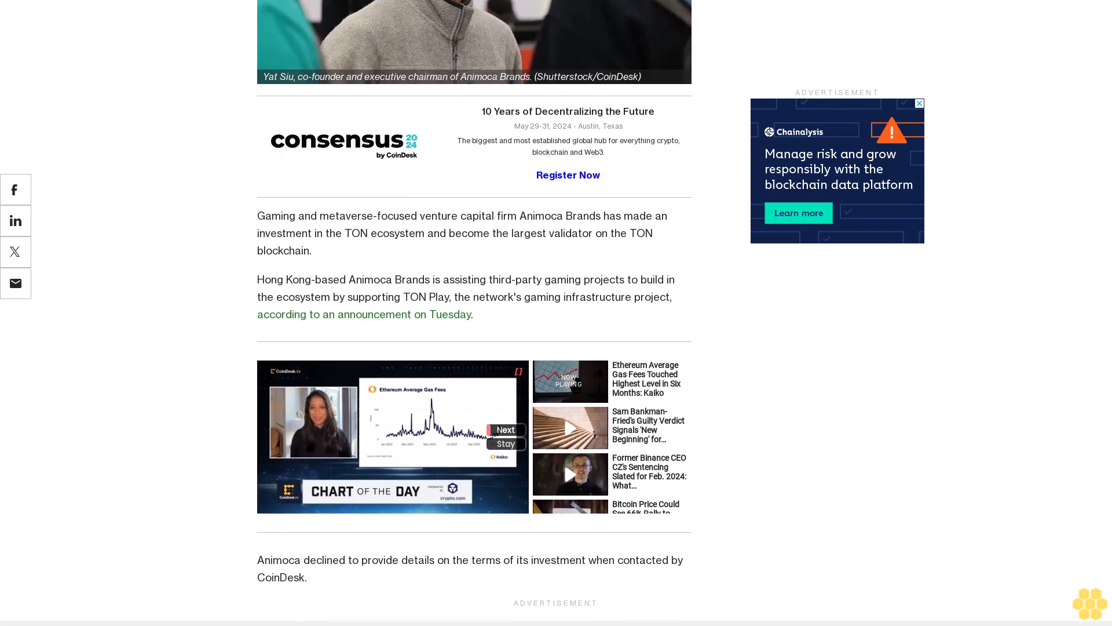
{"action": "scroll", "scroll_direction": "down", "scroll_amount": 3}
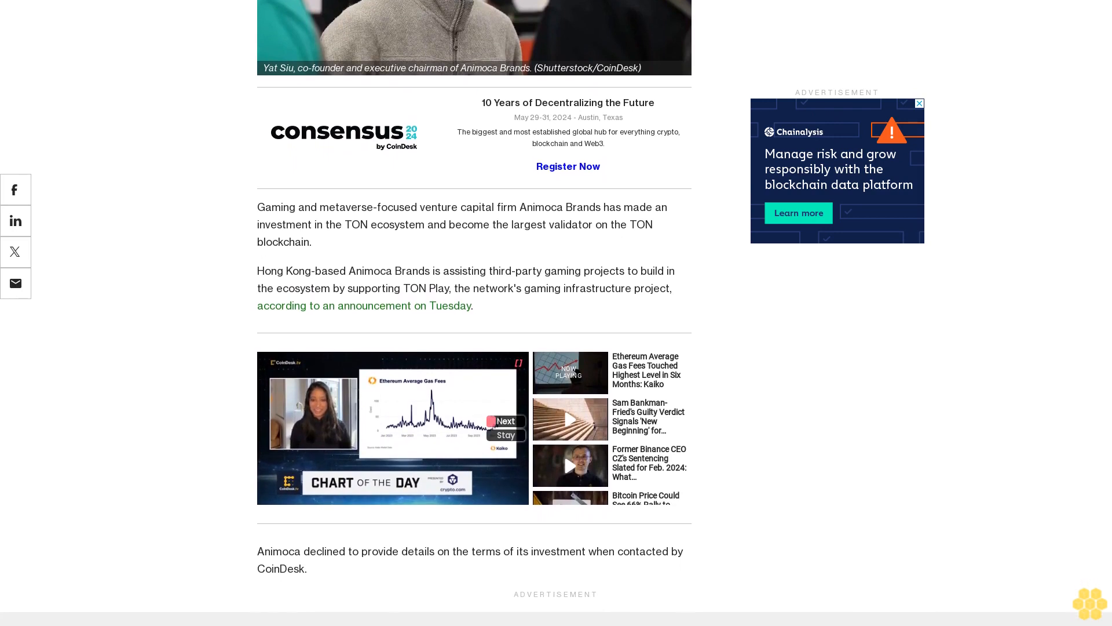
{"action": "scroll", "scroll_direction": "down", "scroll_amount": 3}
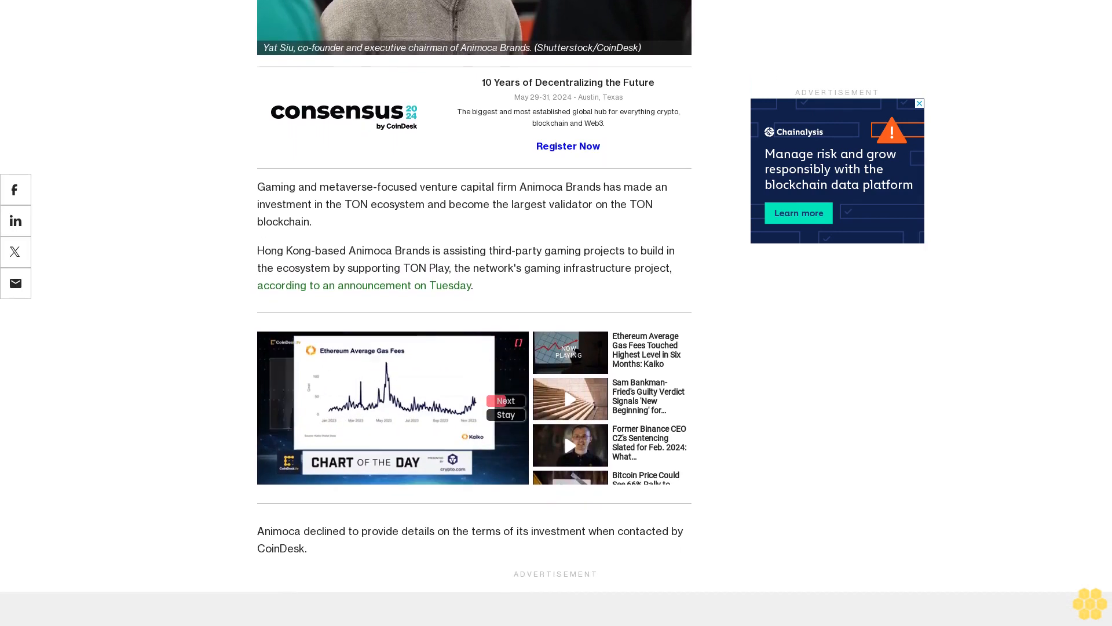
{"action": "scroll", "scroll_direction": "down", "scroll_amount": 3}
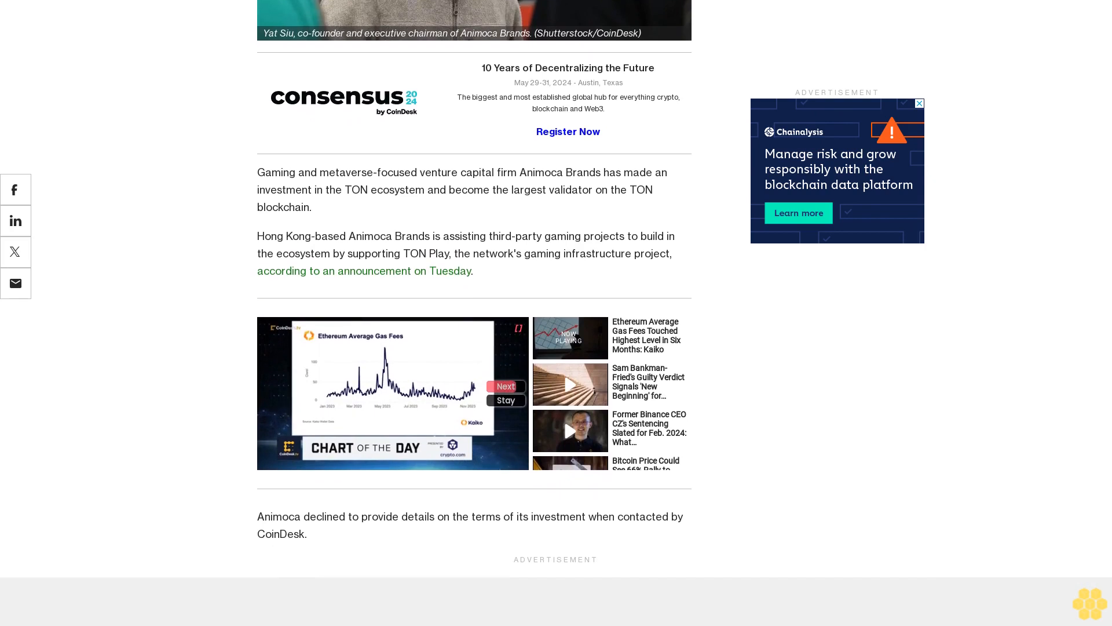
{"action": "scroll", "scroll_direction": "down", "scroll_amount": 3}
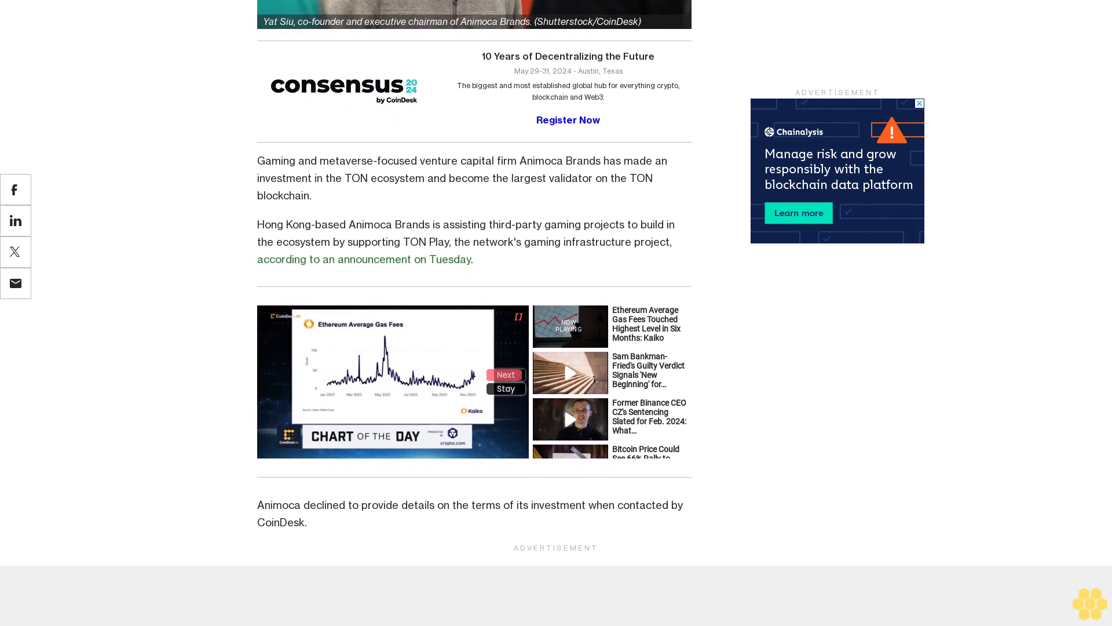